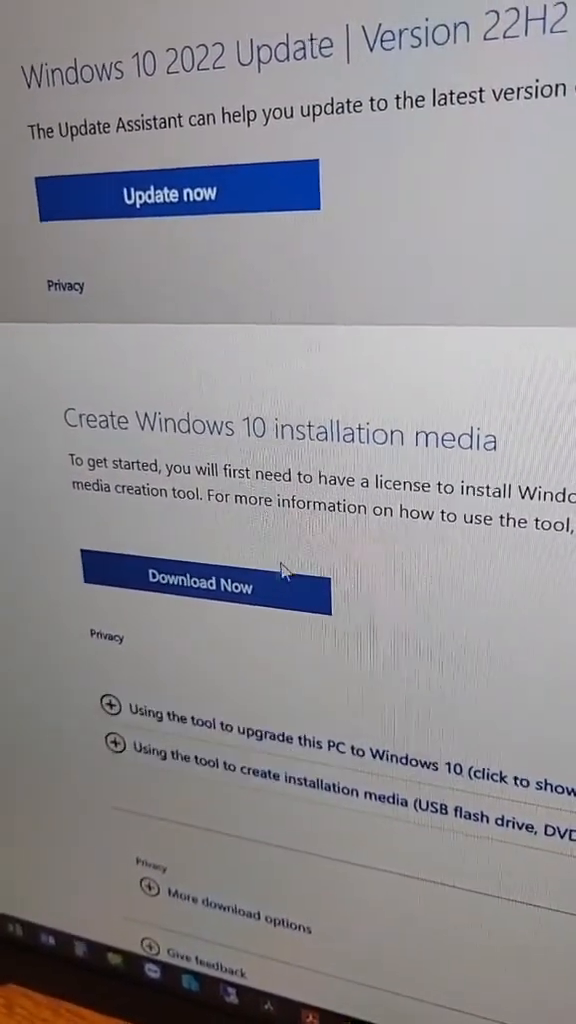
# Step: Download the Media Creation Tool from the Windows 10 download page
pyautogui.click(200, 585)
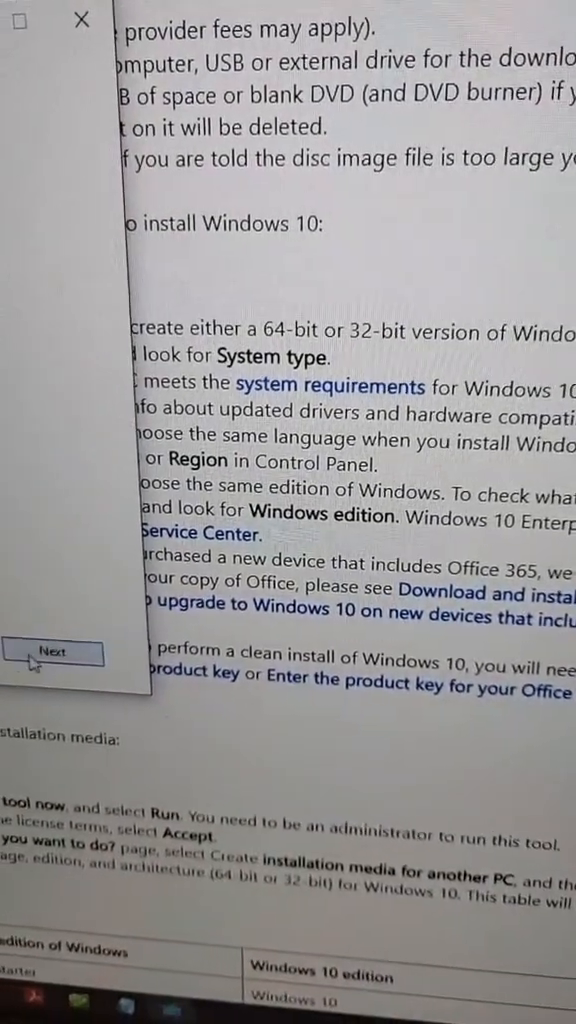
# Step: Advance the Media Creation Tool to the create-installation-media page
pyautogui.click(53, 652)
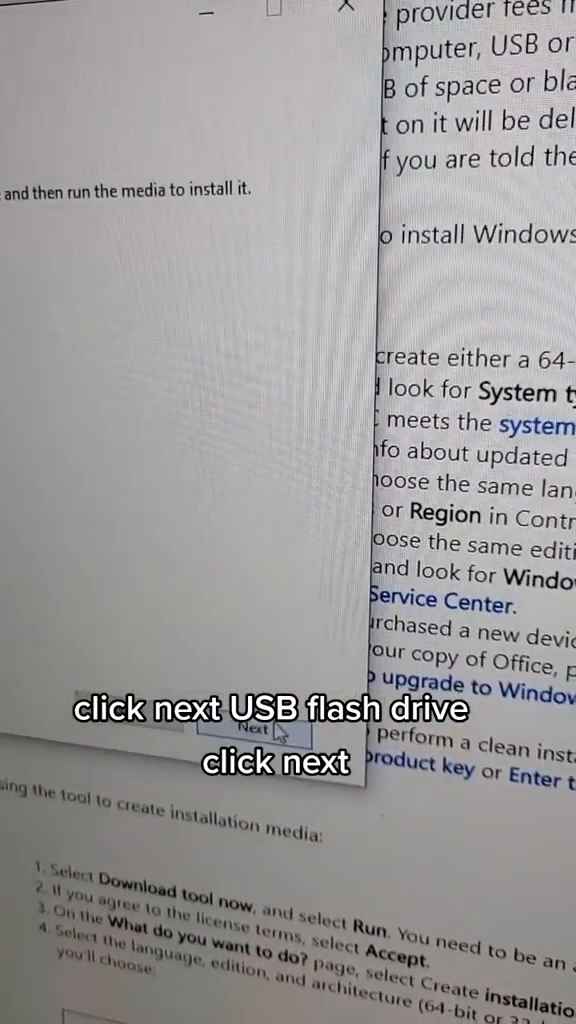
# Step: Choose USB flash drive as the installation media and continue
pyautogui.click(253, 735)
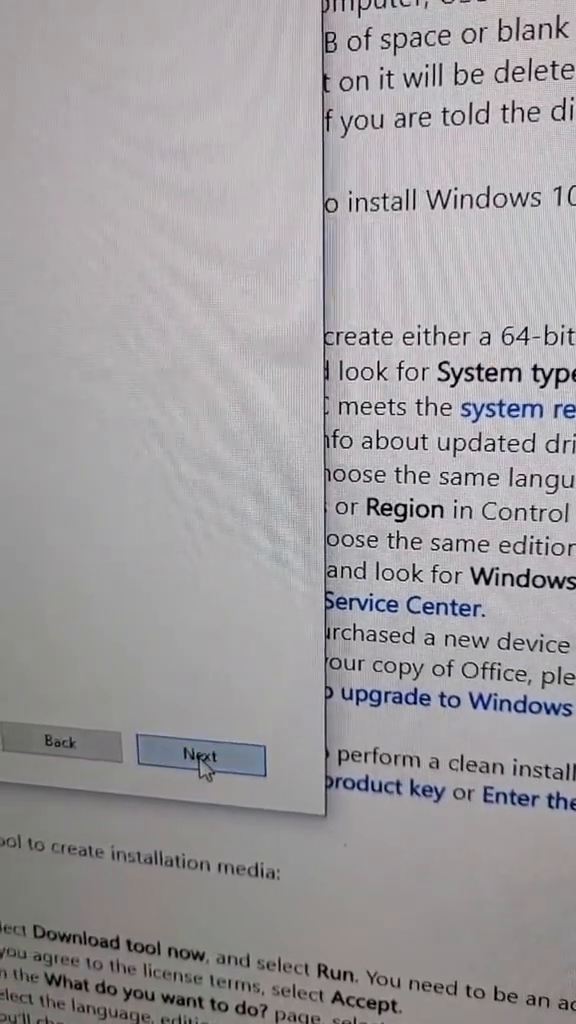
pyautogui.click(200, 757)
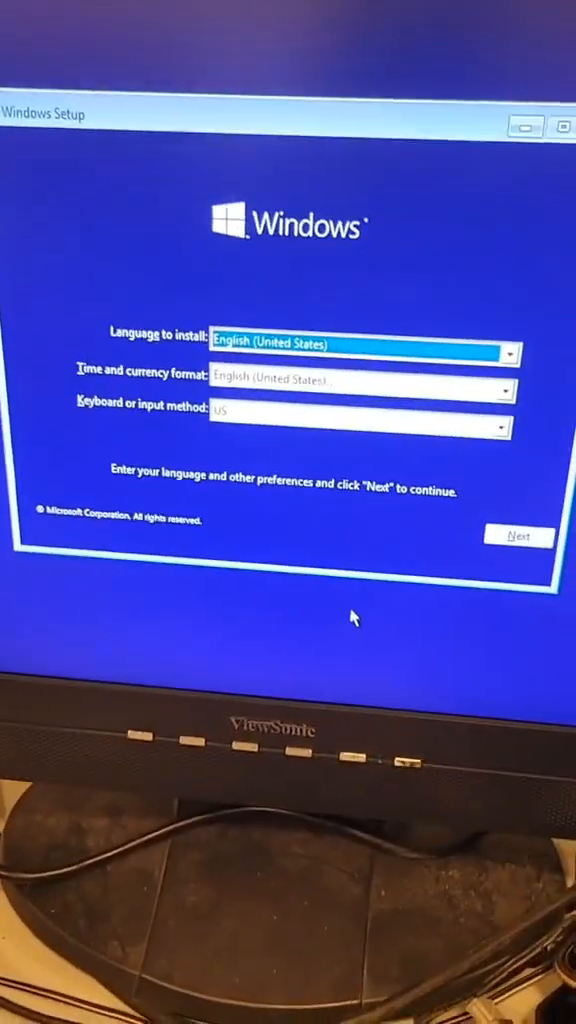
# Step: Accept English (United States) and US keyboard defaults, then begin installing Windows
pyautogui.click(518, 536)
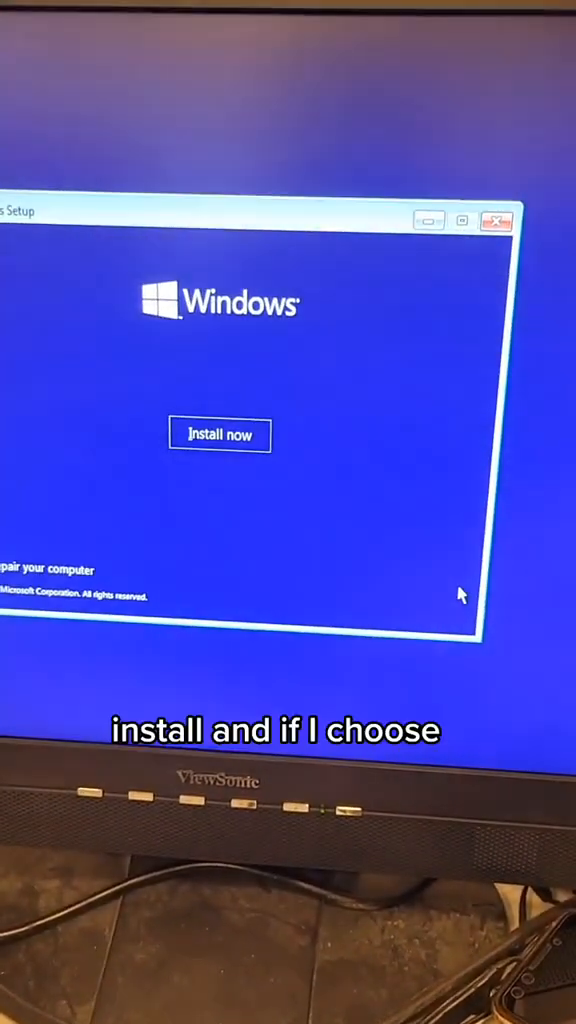
pyautogui.click(219, 435)
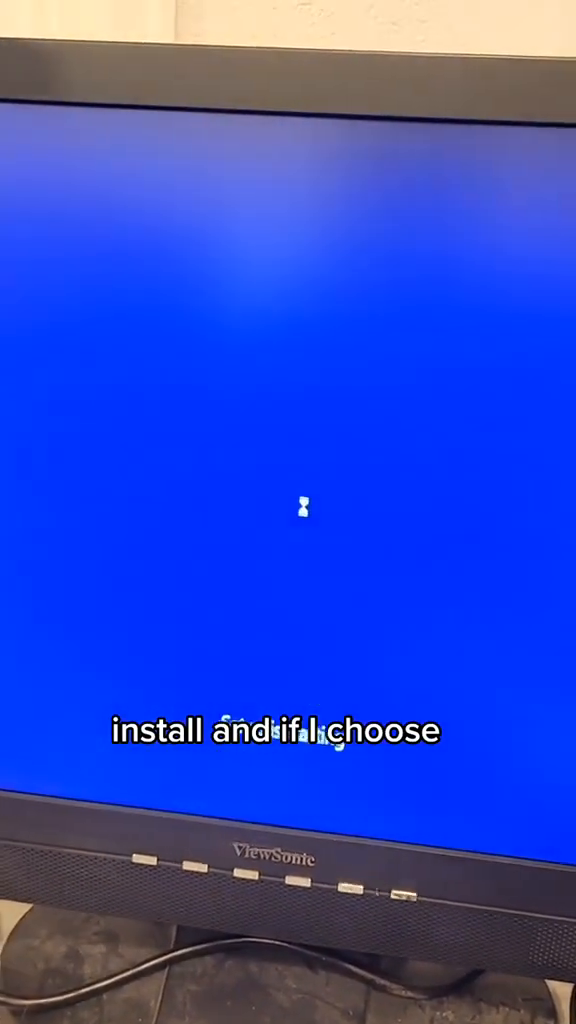